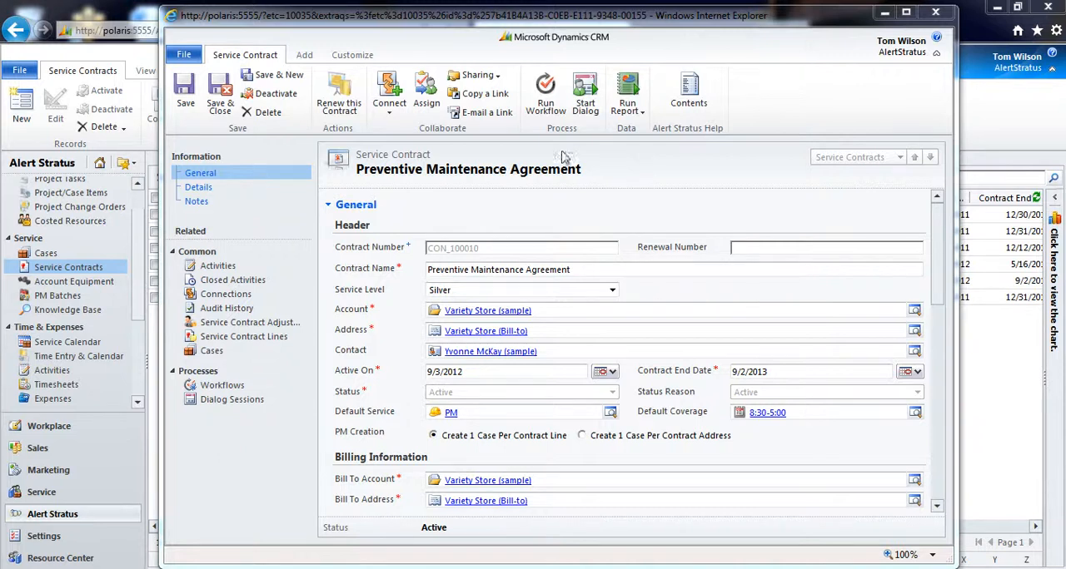
mouse_move(393, 161)
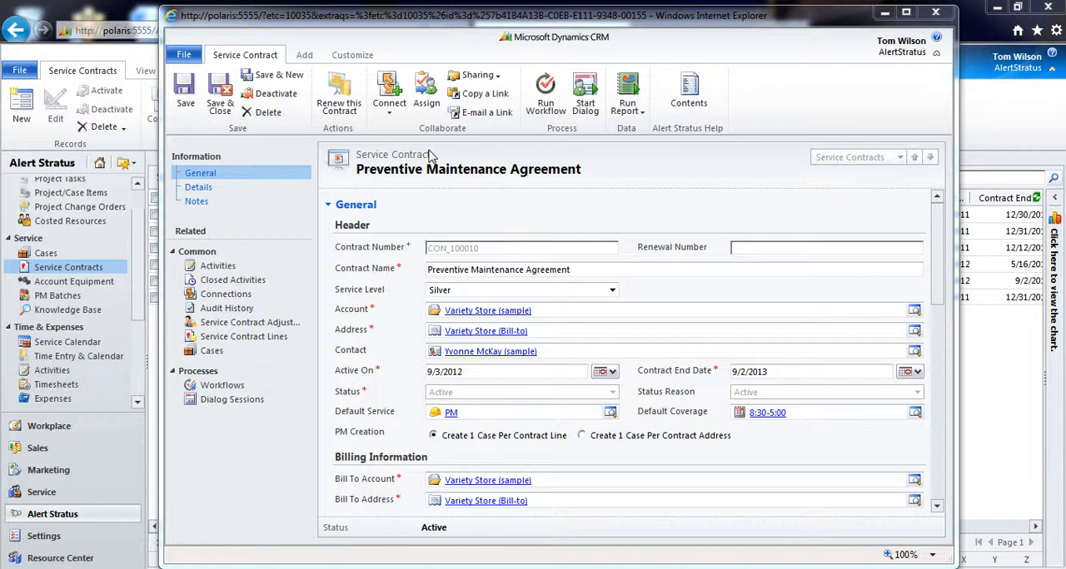
mouse_move(379, 182)
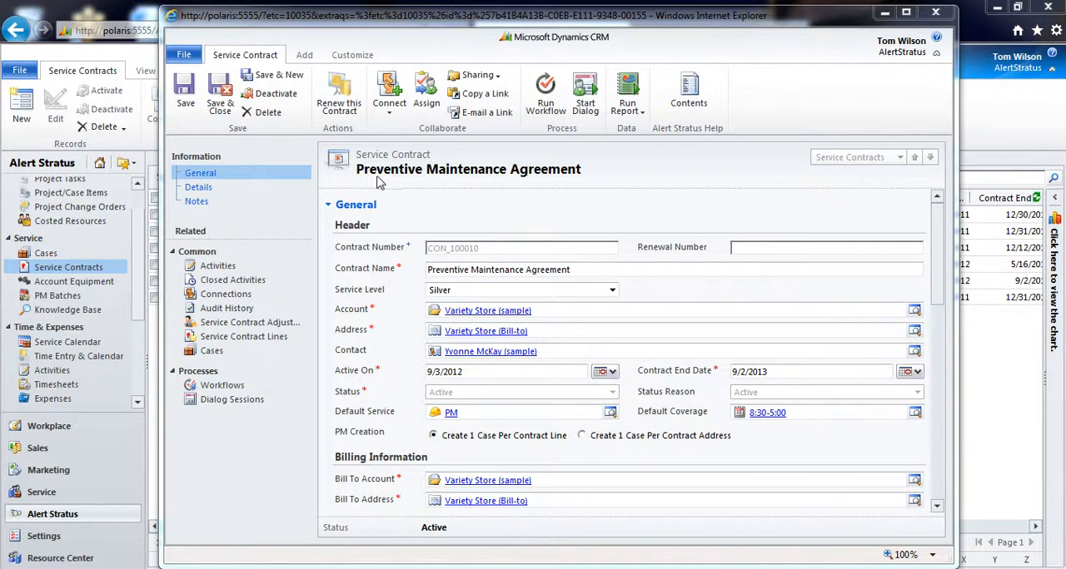
mouse_move(432, 165)
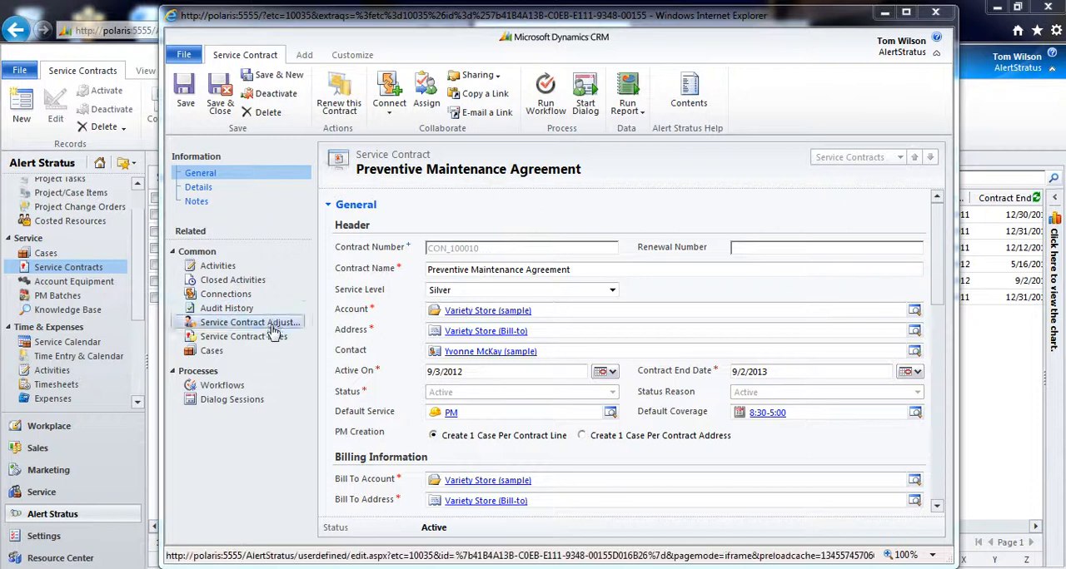
Step: Review the HDWR-FGC-0001 line's PM service entitlement, 8:30–5:00 coverage and quarterly $675 price
left_click(243, 336)
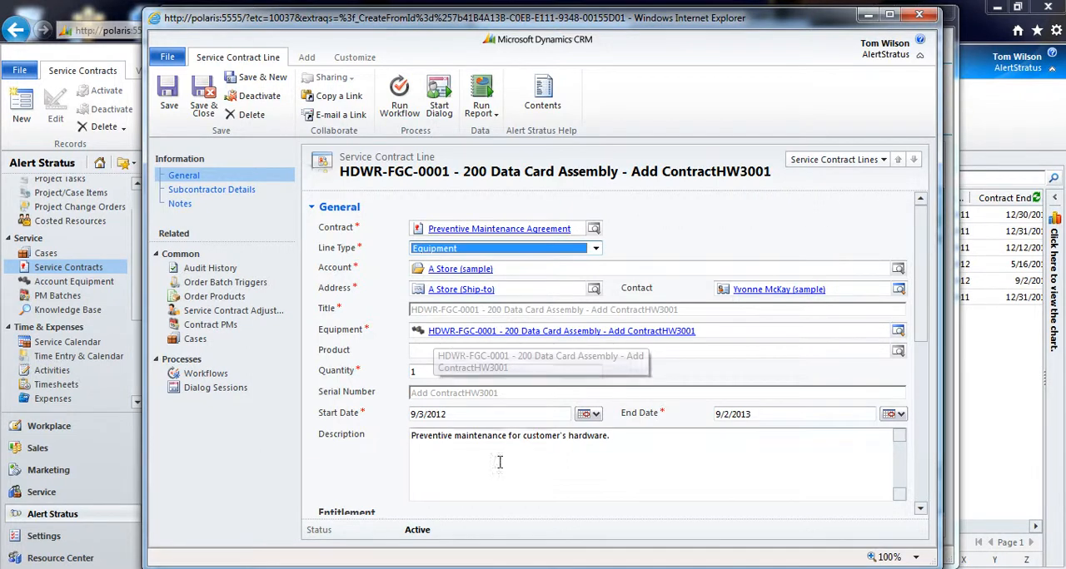
scroll("down", 3)
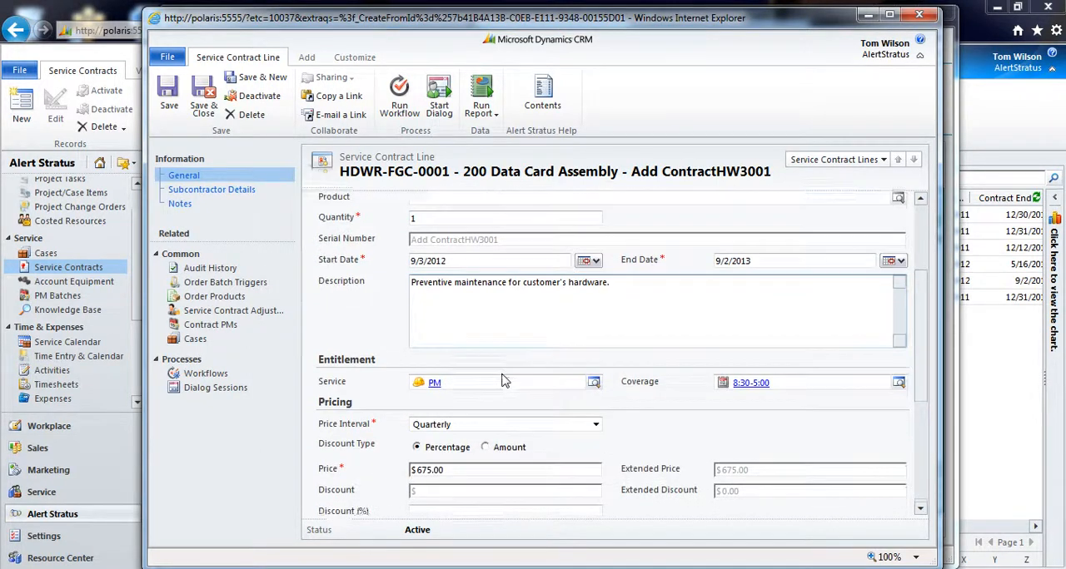
scroll("down", 3)
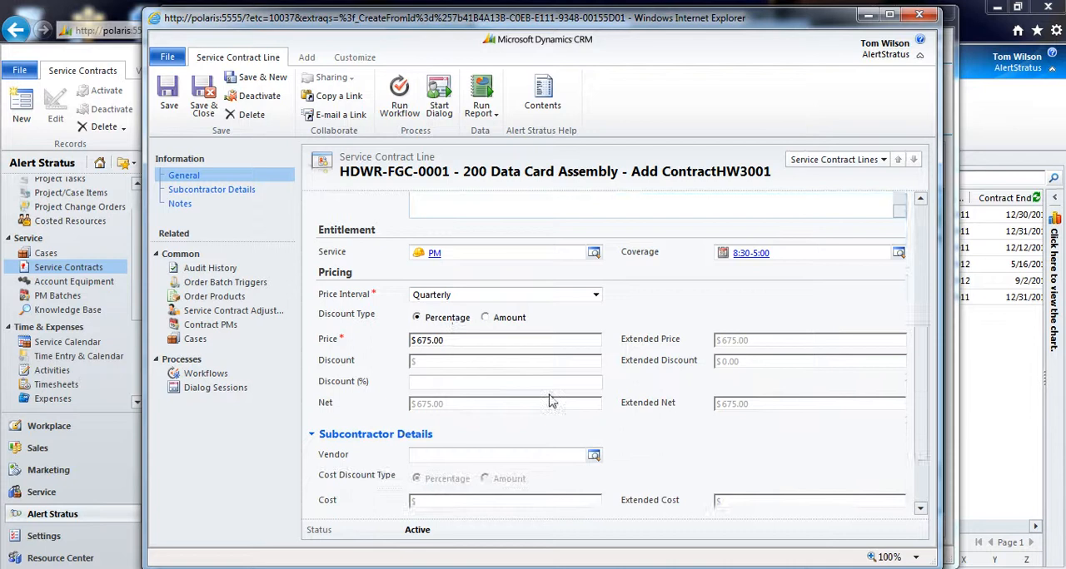
scroll("up", 3)
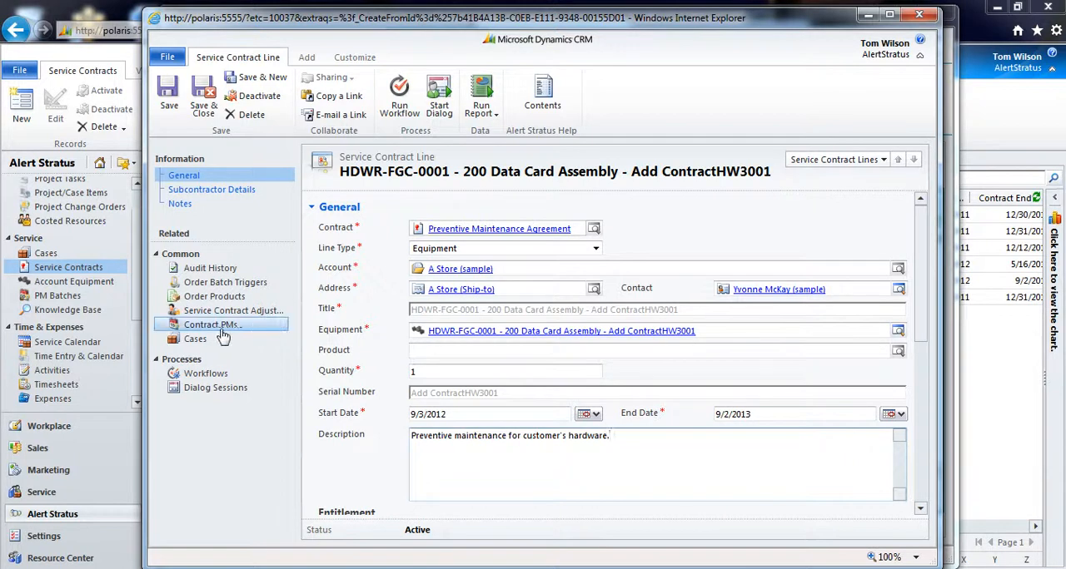
mouse_move(209, 324)
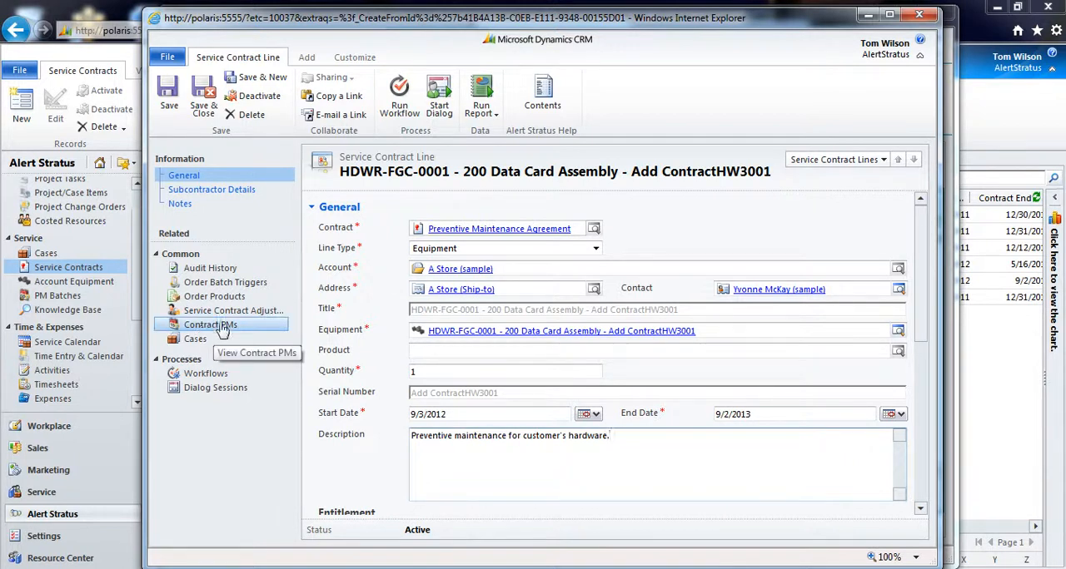
Step: Show the contract line's Contract PMs list and begin adding a new contract PM
left_click(210, 324)
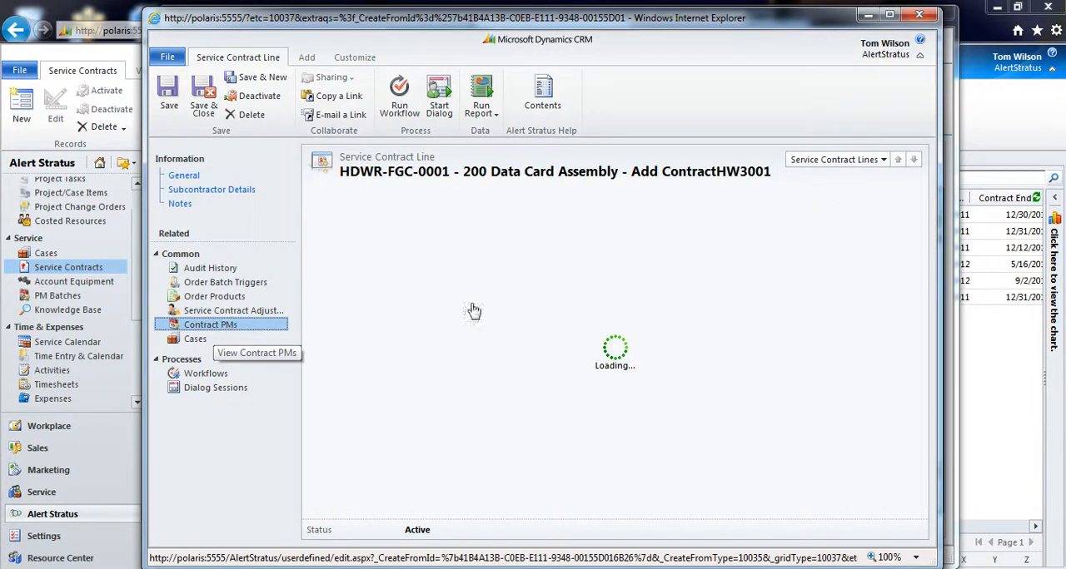
left_click(210, 323)
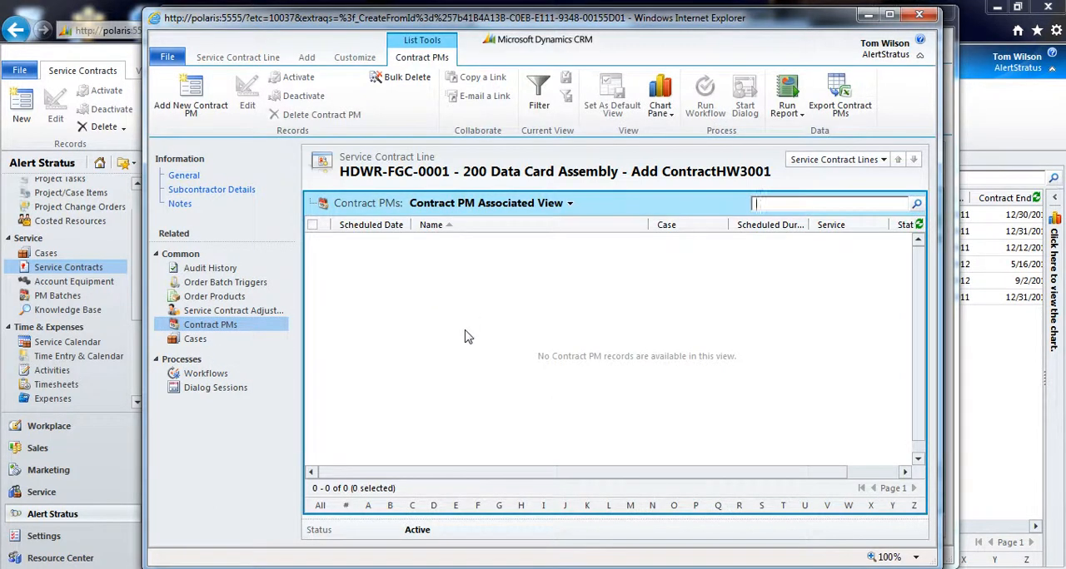
mouse_move(491, 325)
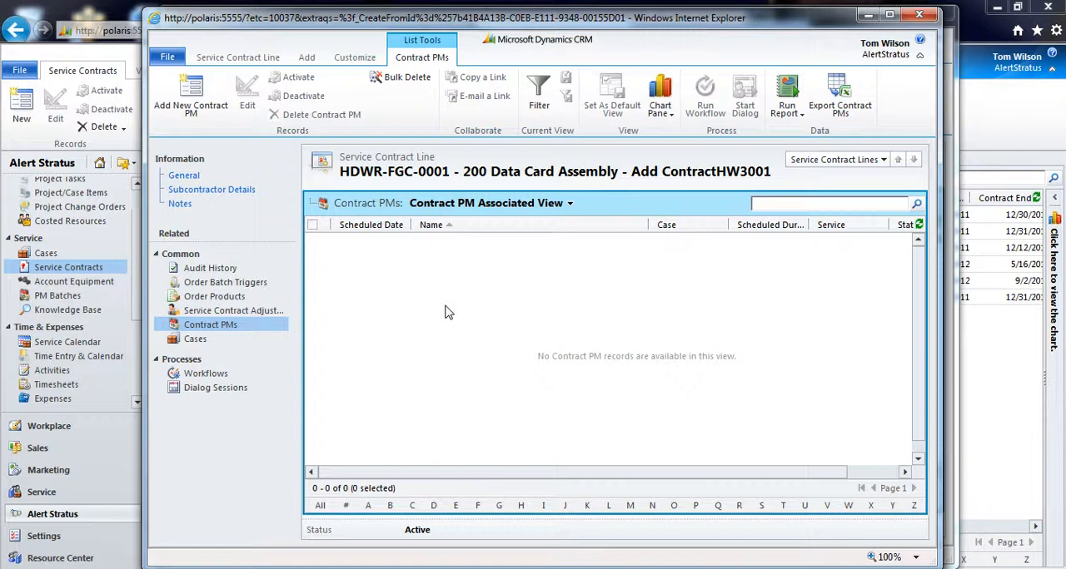
mouse_move(433, 276)
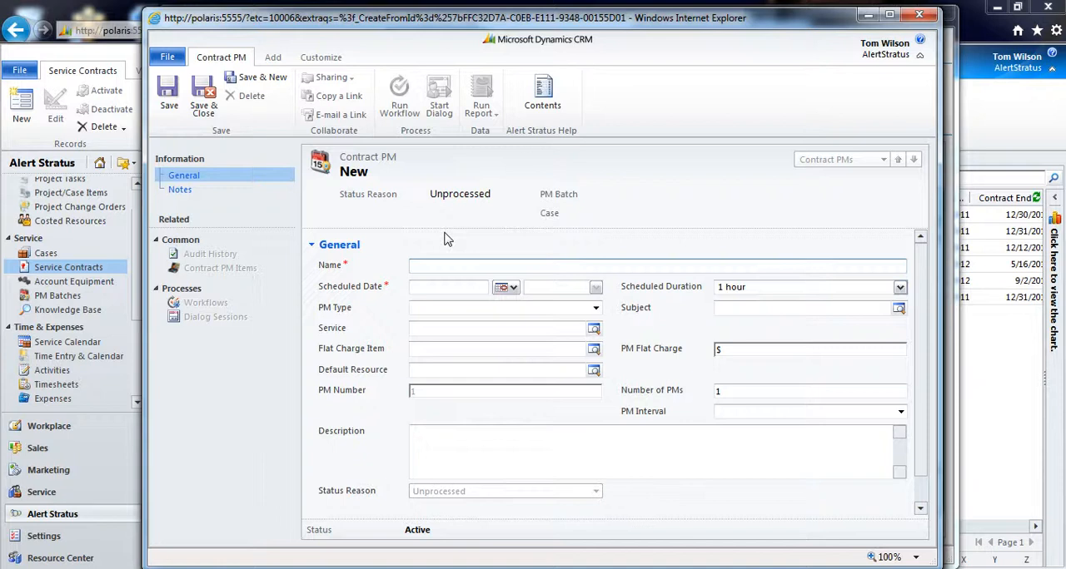
mouse_move(443, 241)
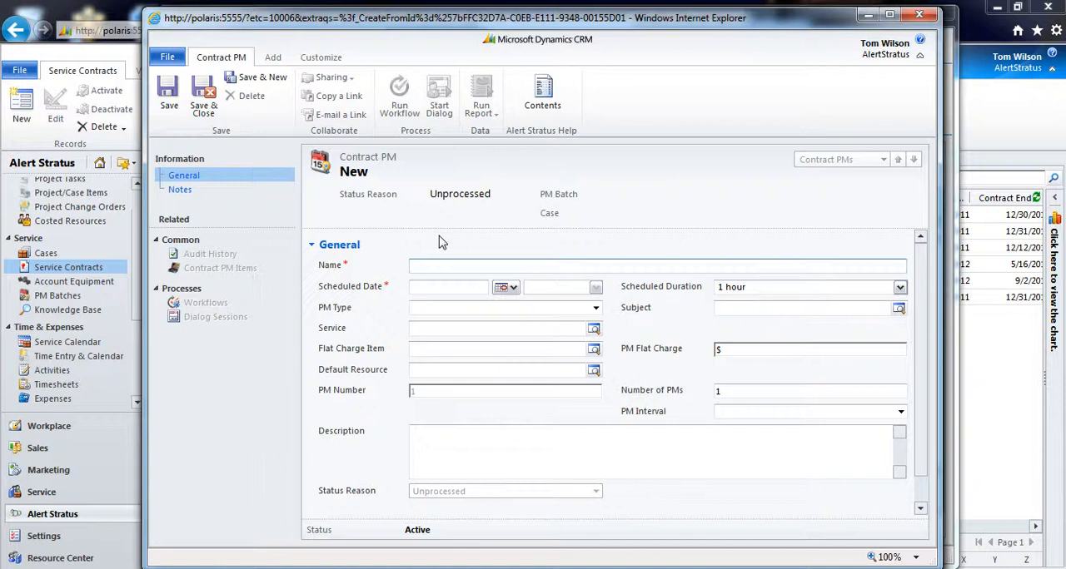
Step: Name the new contract PM 'Quarterly Hardware Inspection'
type("O")
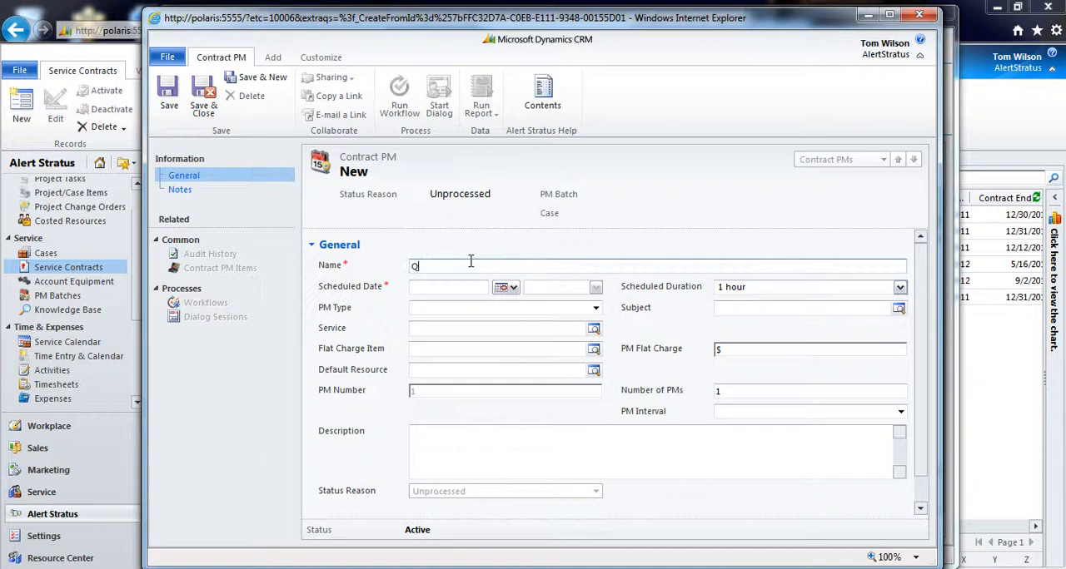
type("Quarterly")
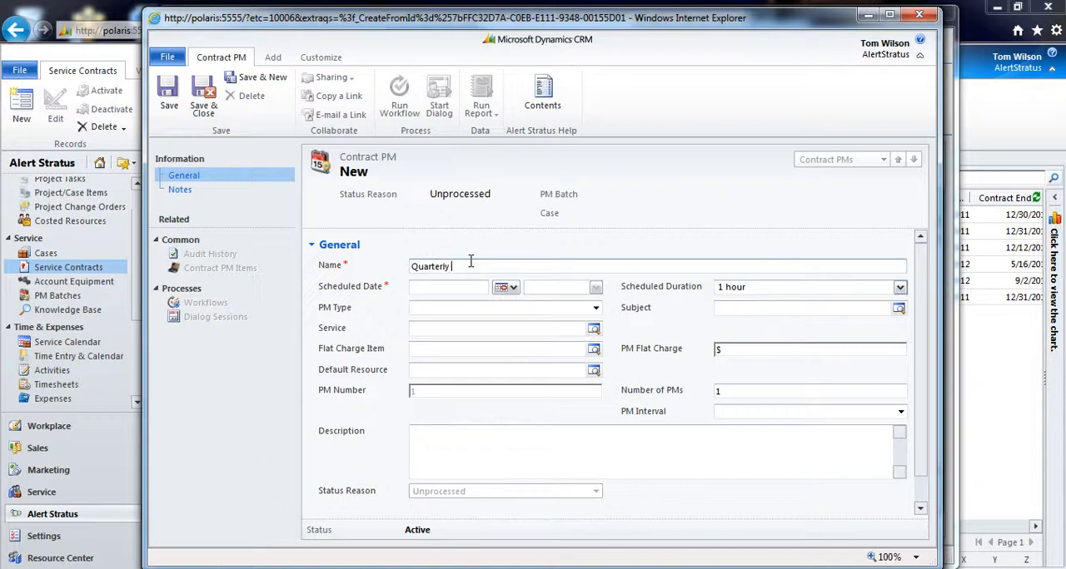
type("Hardware Inspection")
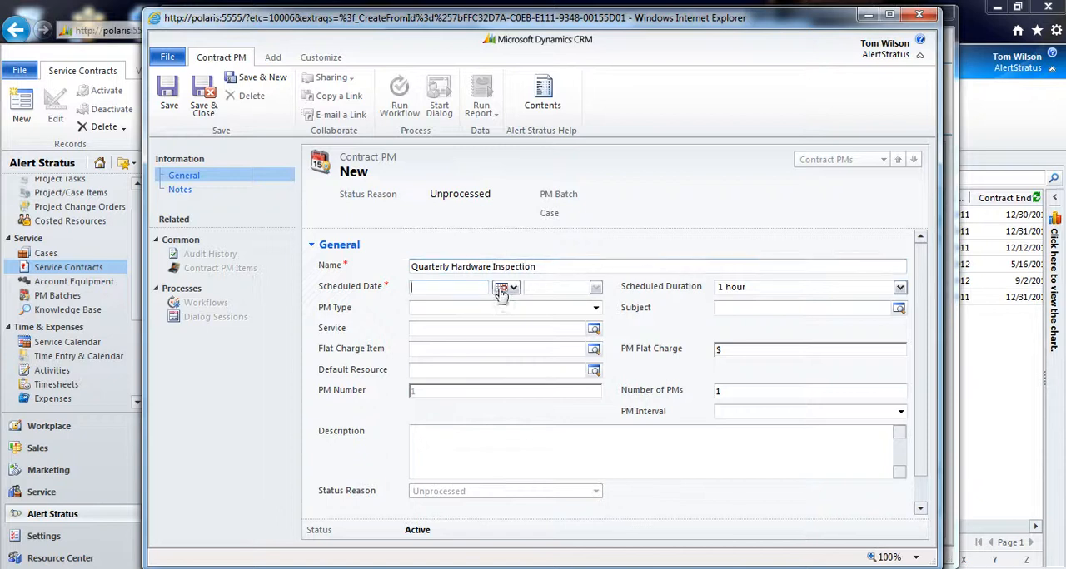
Step: Schedule the PM for 9/3/2012 at 8:00 AM, 3 hours, with PM type Inspection
left_click(506, 286)
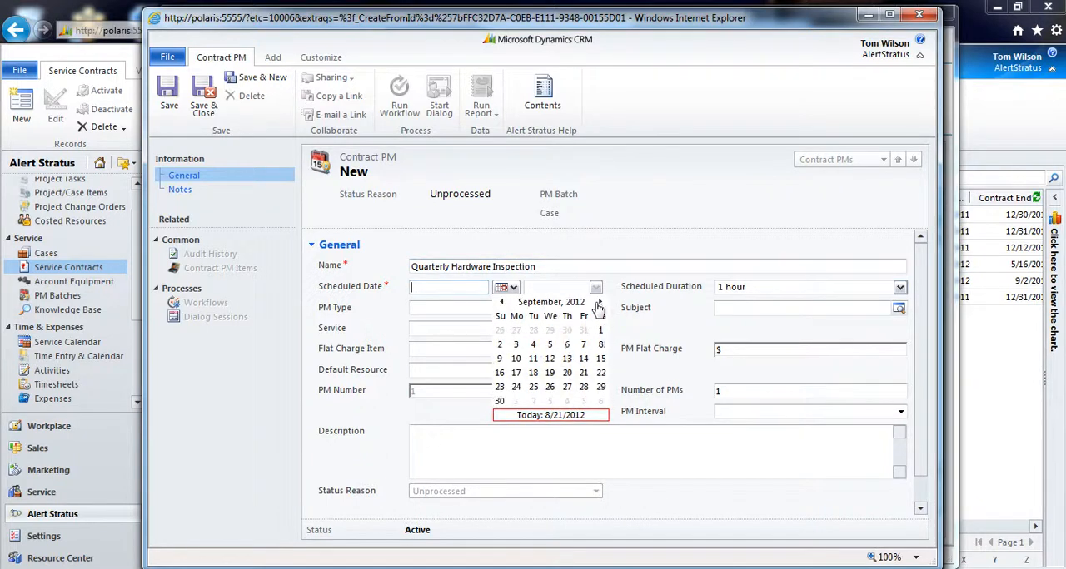
left_click(516, 345)
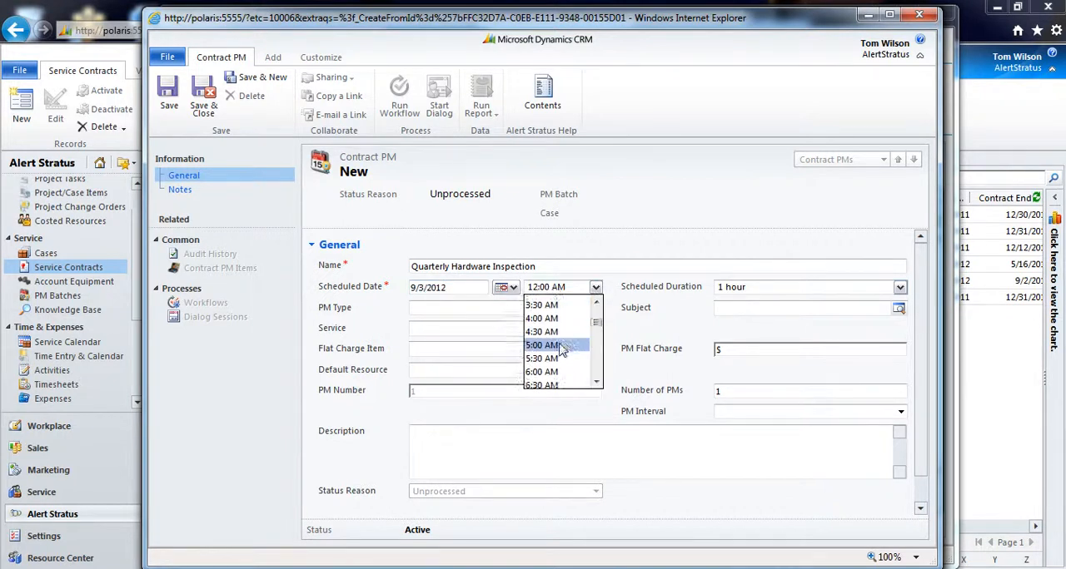
type("8:00 AM")
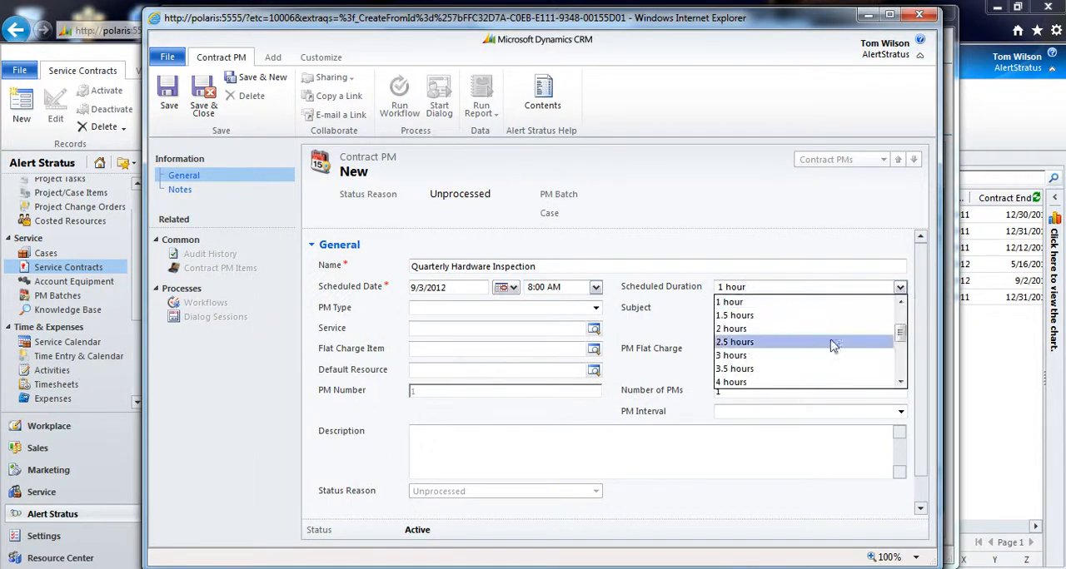
left_click(731, 356)
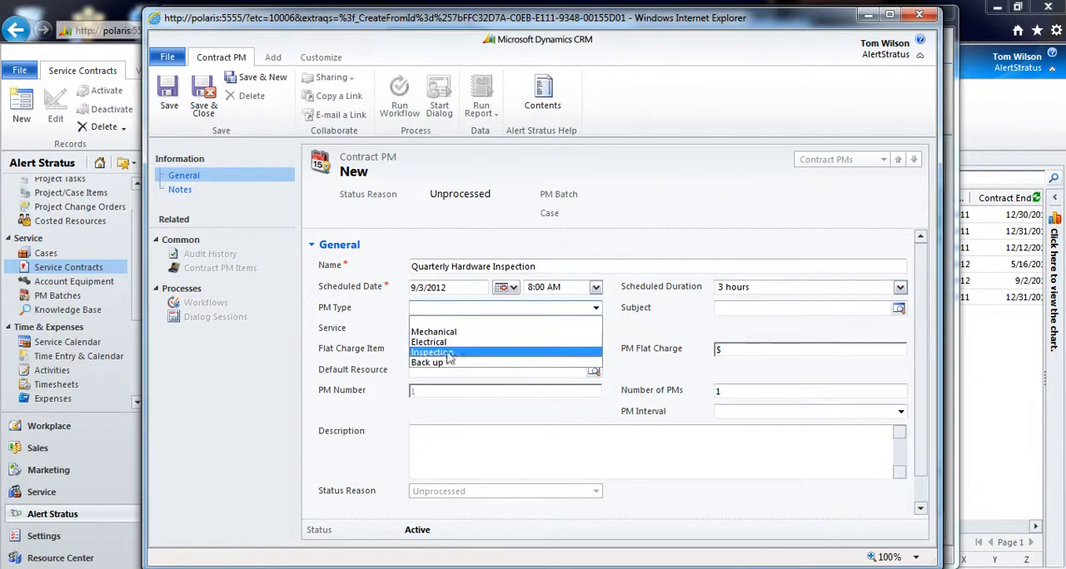
left_click(431, 353)
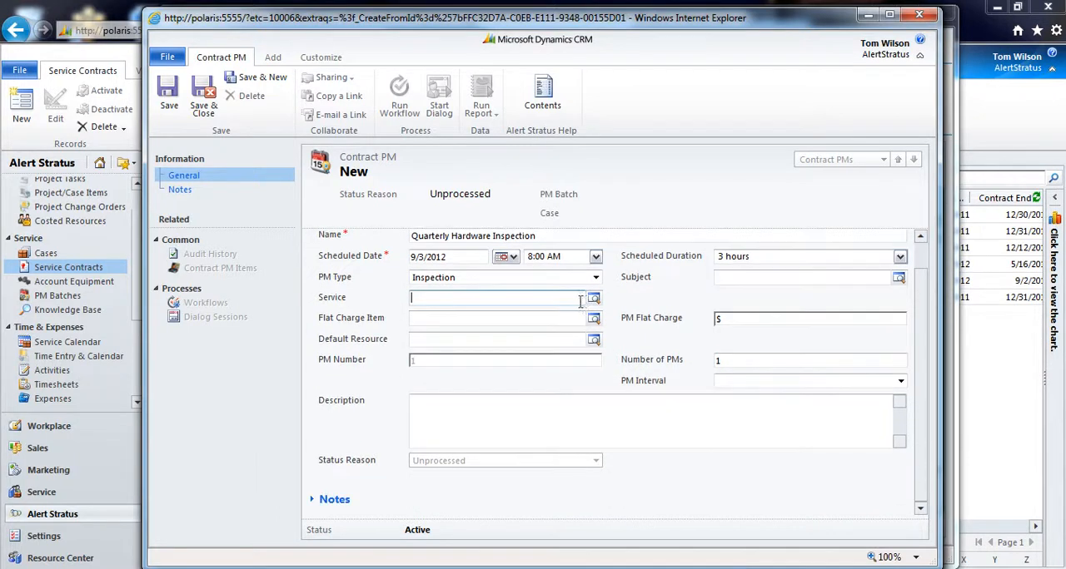
left_click(593, 298)
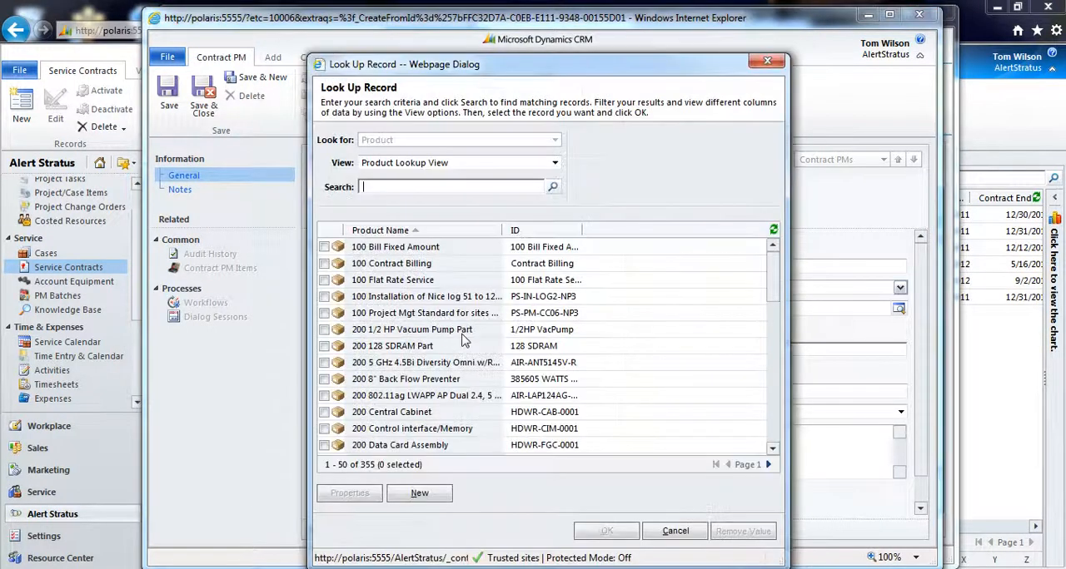
left_click(674, 531)
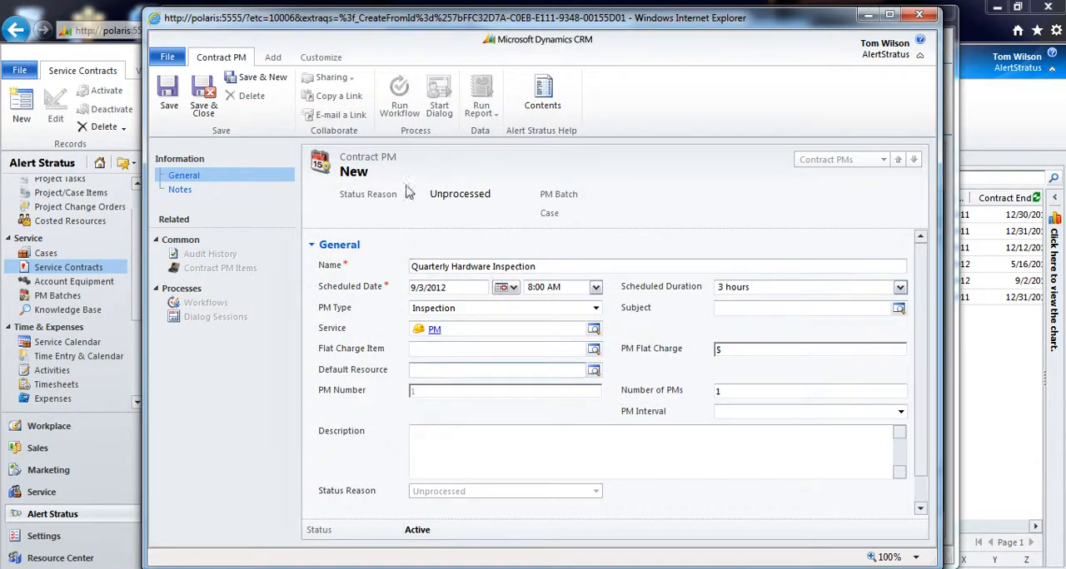
left_click(593, 370)
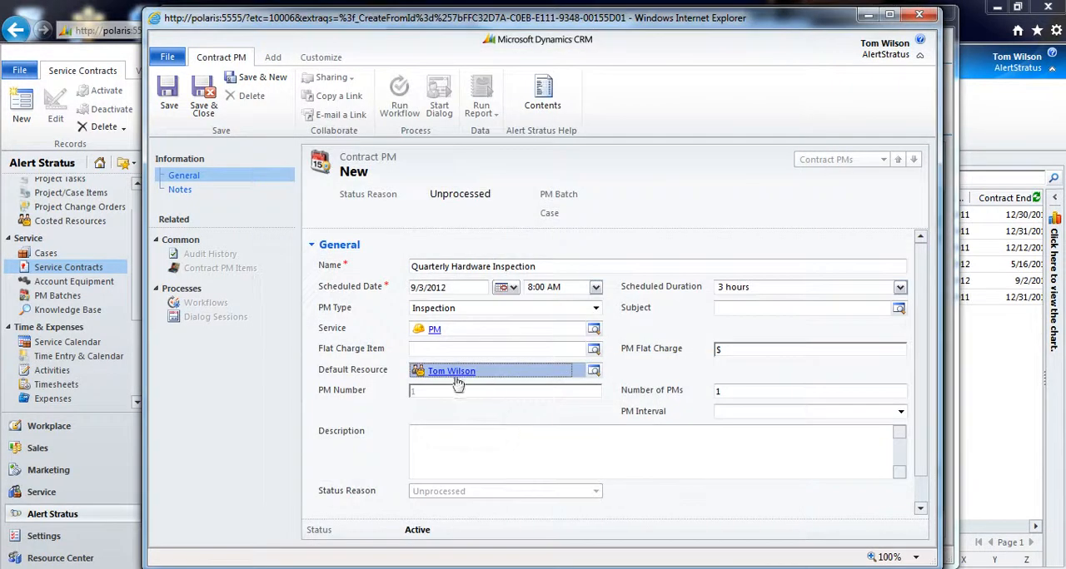
mouse_move(599, 383)
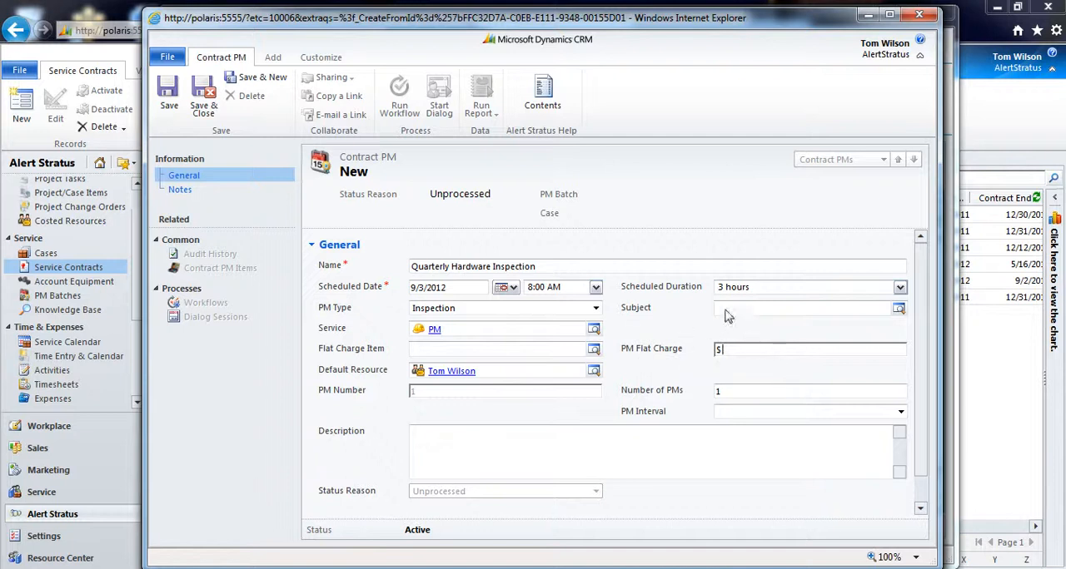
Step: Set a Quarterly PM interval with 4 PMs and save the contract PM
left_click(899, 308)
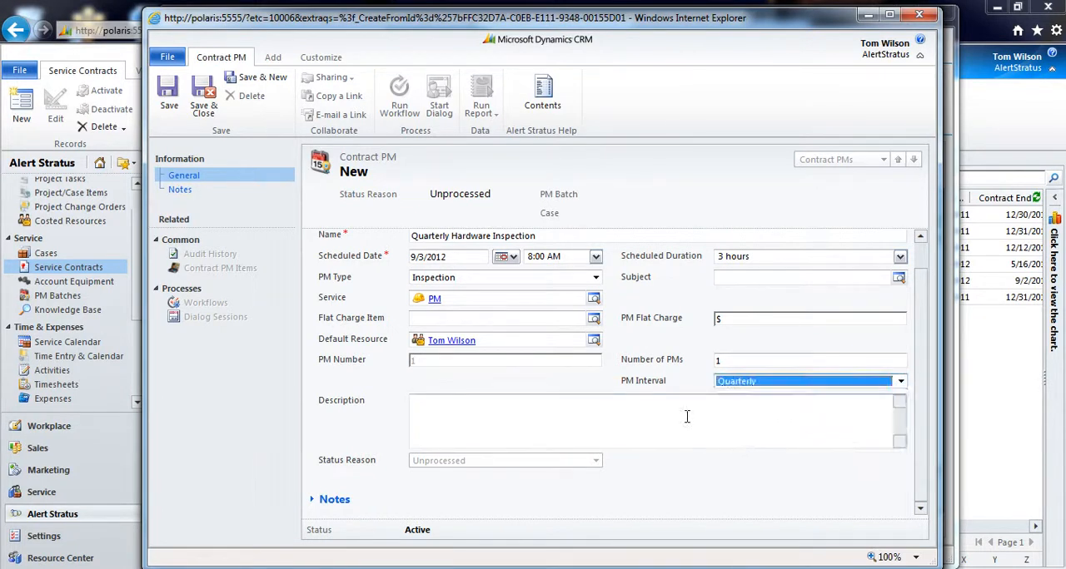
left_click(808, 359)
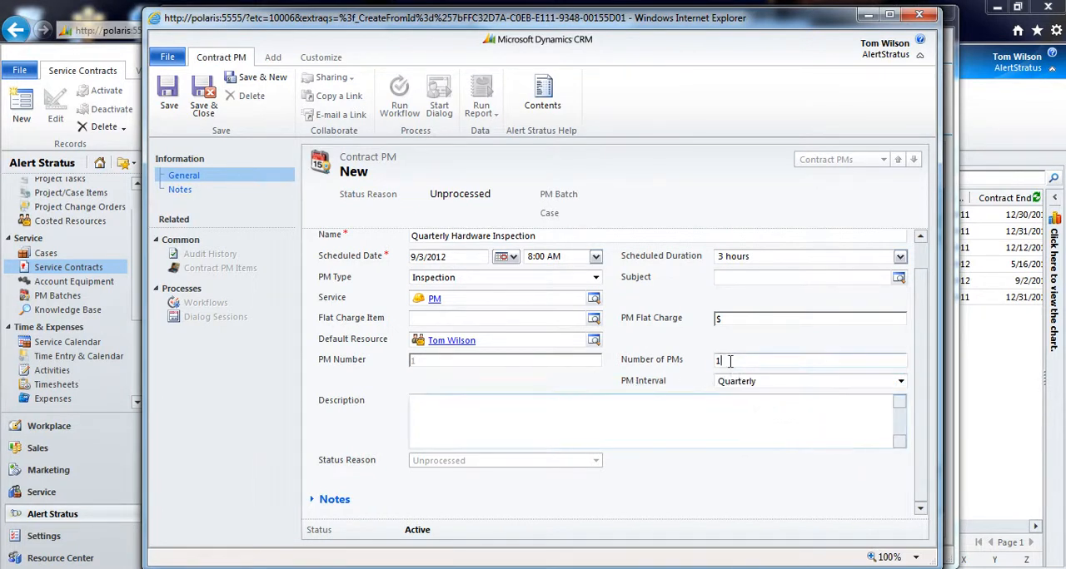
type("4")
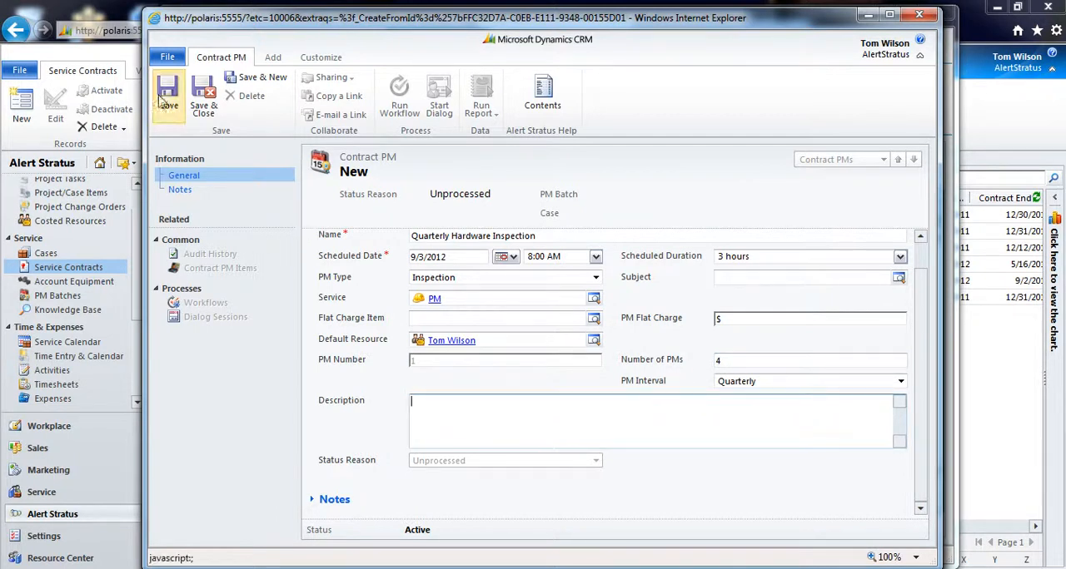
left_click(167, 97)
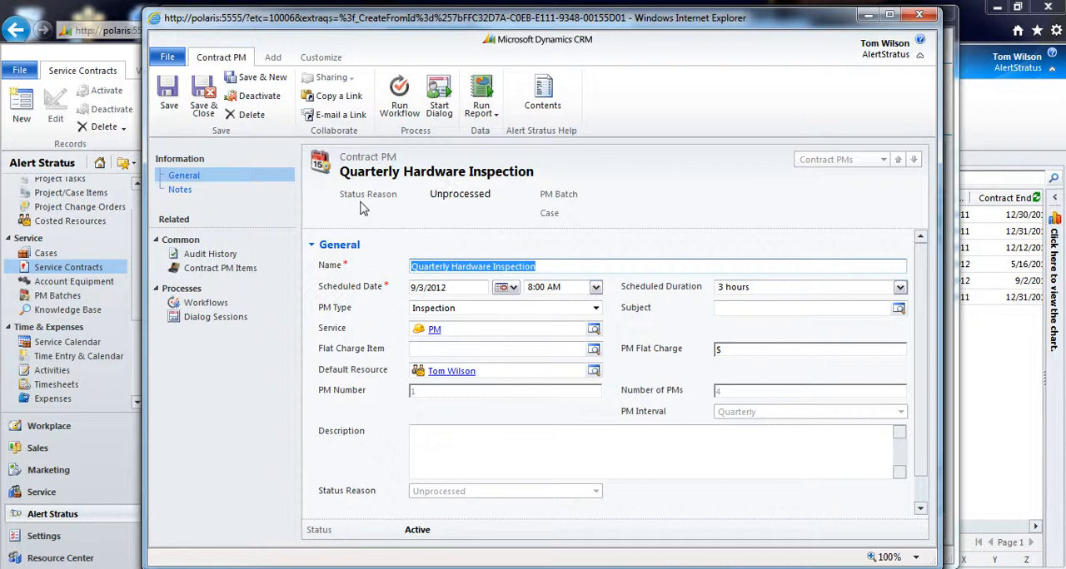
mouse_move(533, 204)
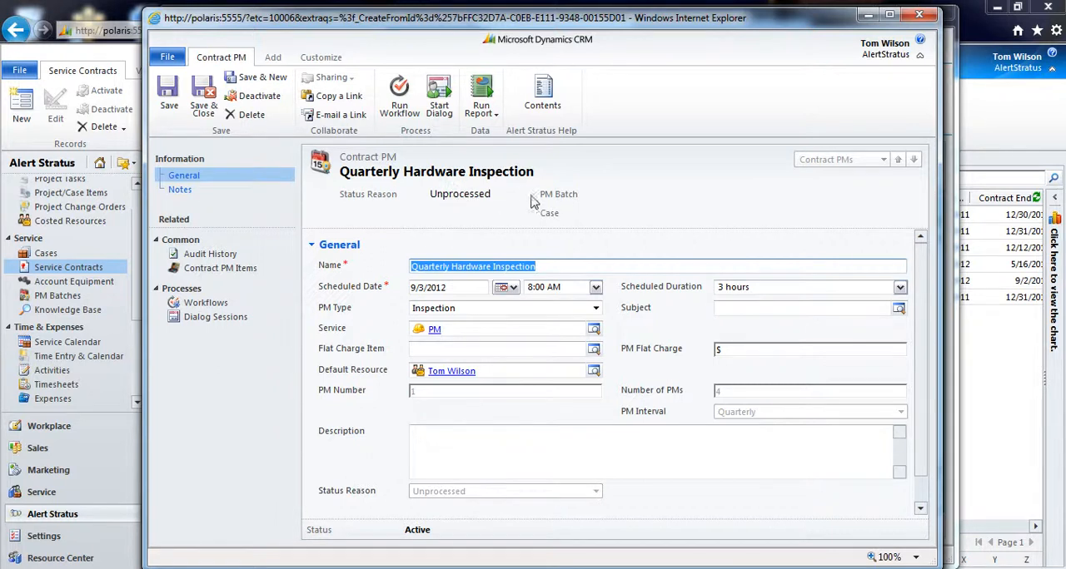
mouse_move(536, 200)
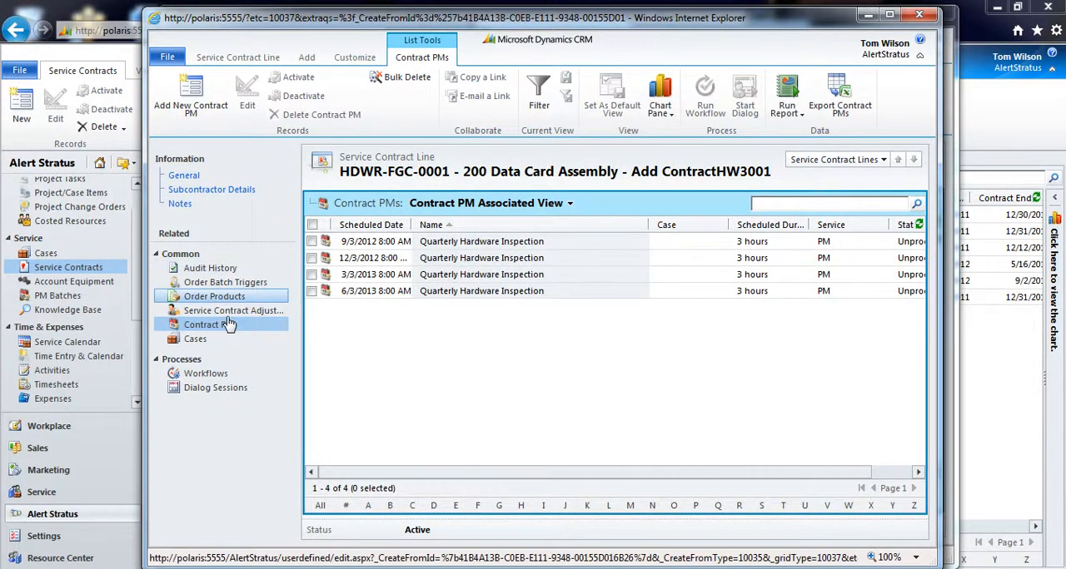
Step: Show the four Quarterly Hardware Inspection PMs on the contract line, all Unprocessed
left_click(210, 323)
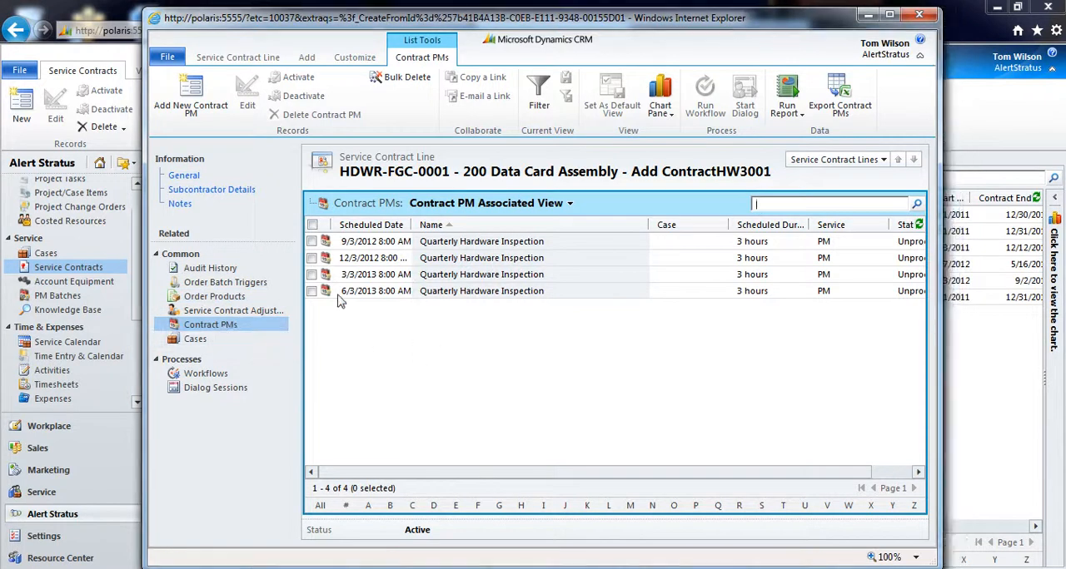
mouse_move(503, 303)
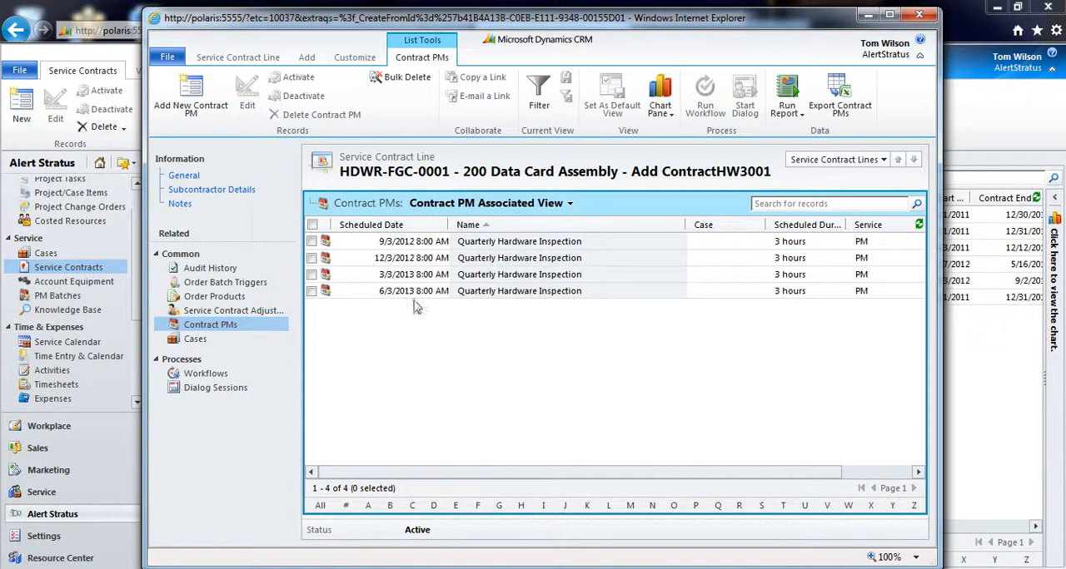
mouse_move(457, 347)
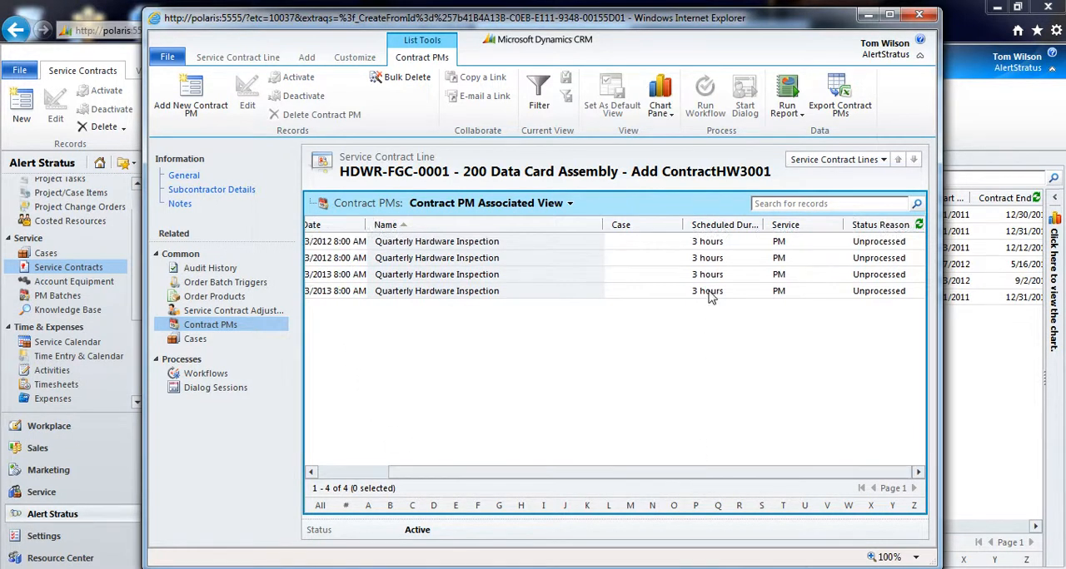
mouse_move(703, 343)
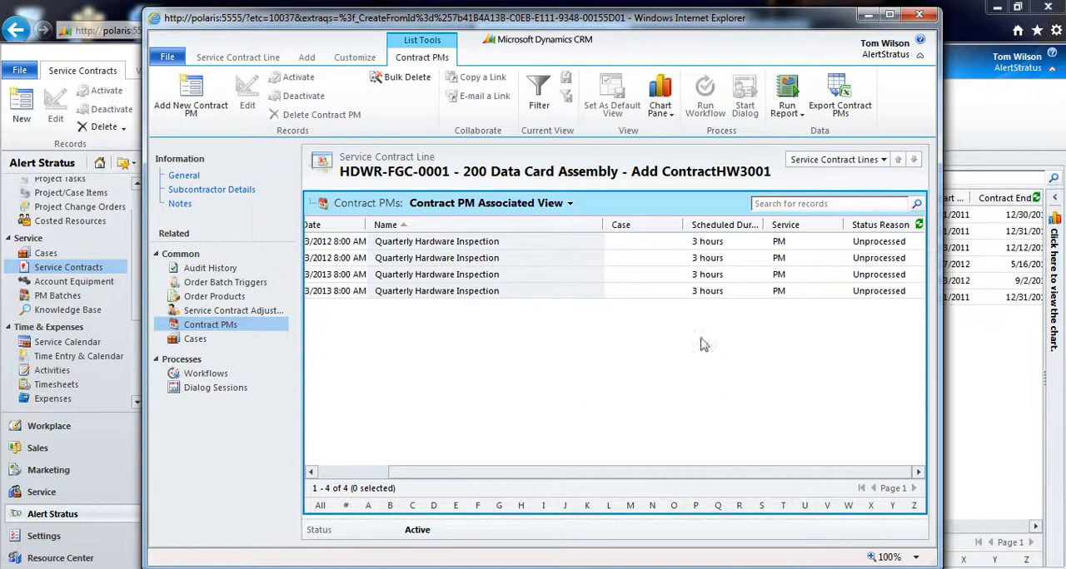
mouse_move(869, 270)
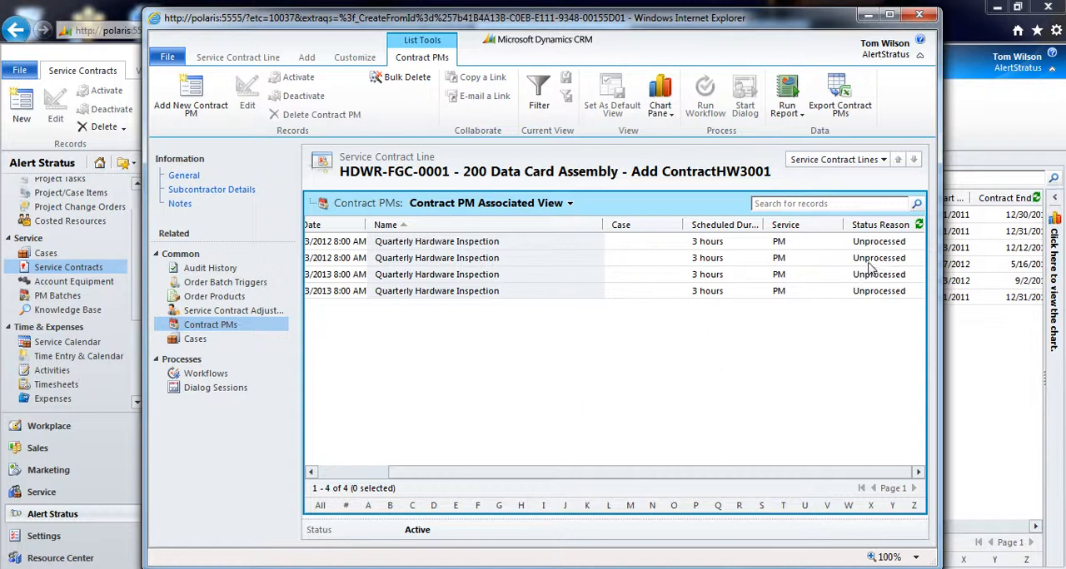
mouse_move(575, 390)
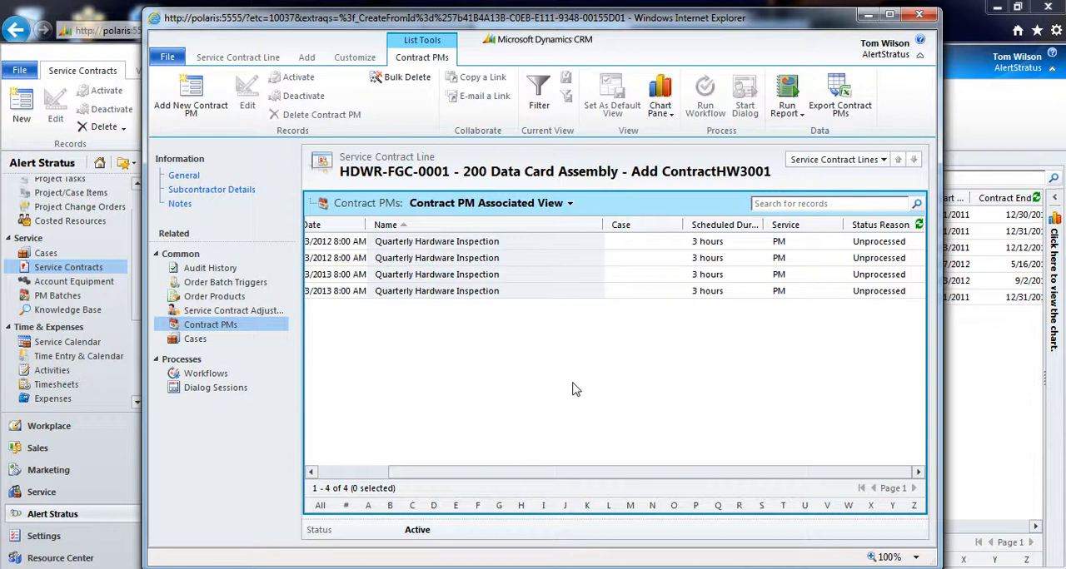
mouse_move(532, 453)
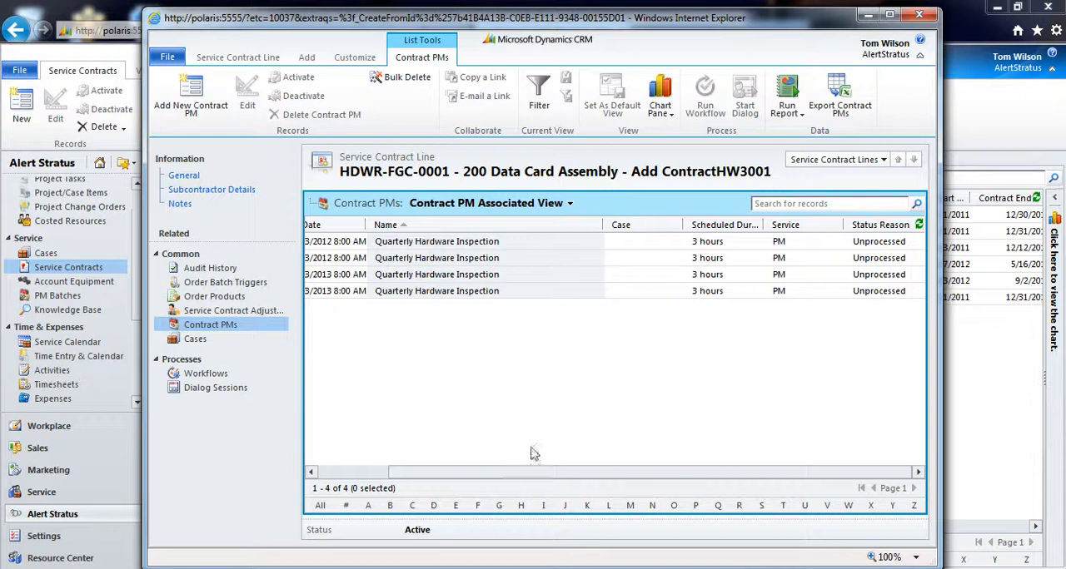